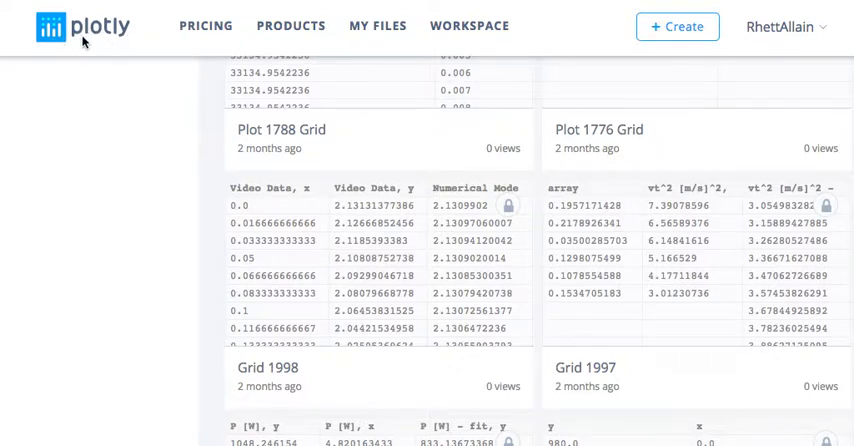
mouse_move(138, 54)
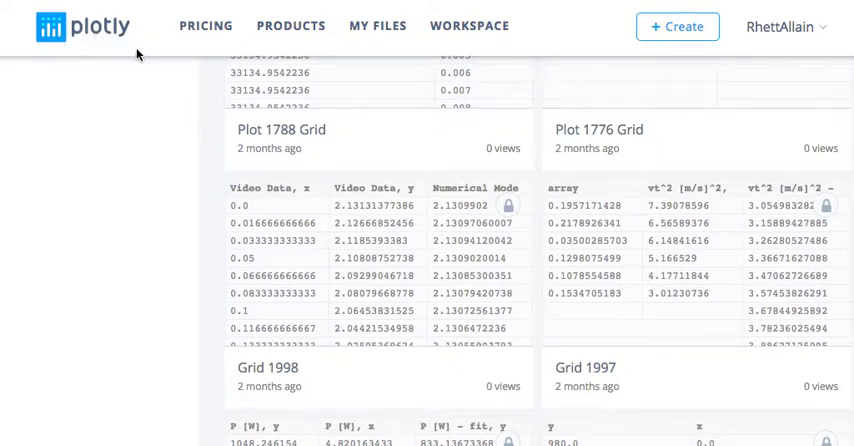
mouse_move(678, 90)
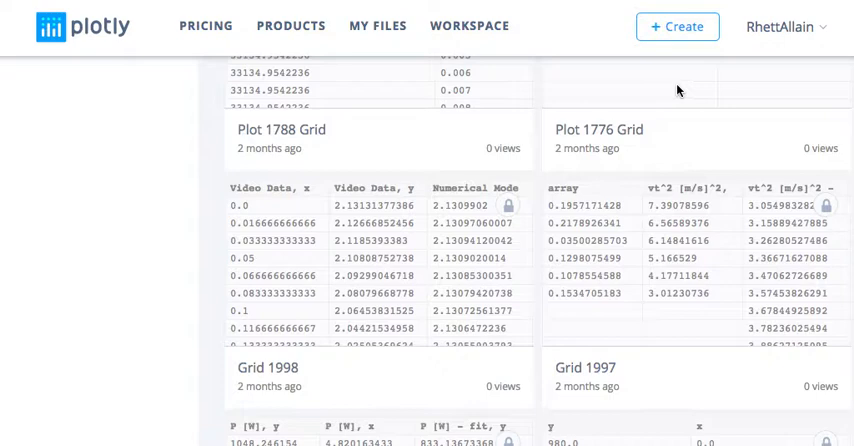
- Open the + Create menu listing Chart, Dataset and Dashboard
left_click(676, 26)
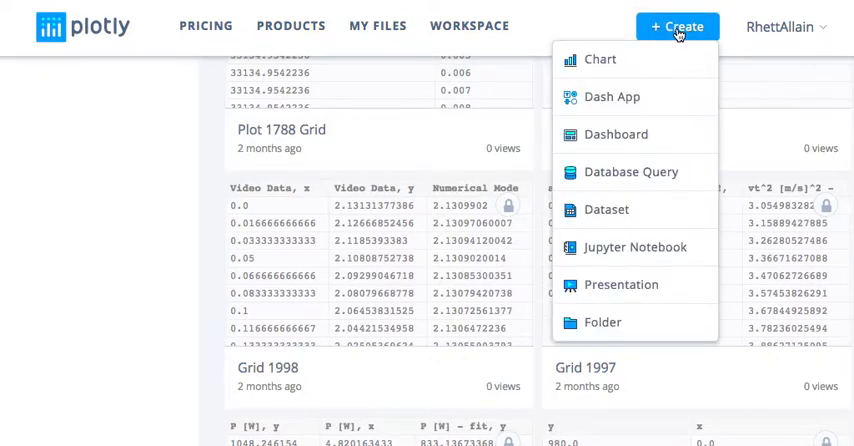
- Create a new chart and paste the time, position and uncertainty data into columns A–C
left_click(600, 60)
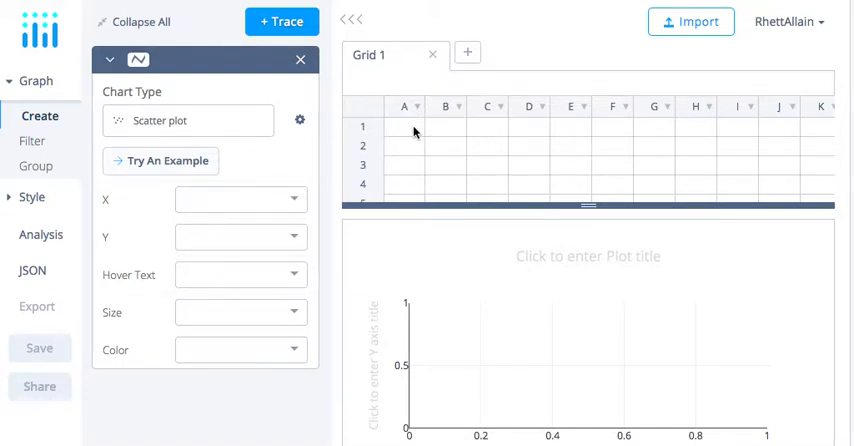
left_click(404, 126)
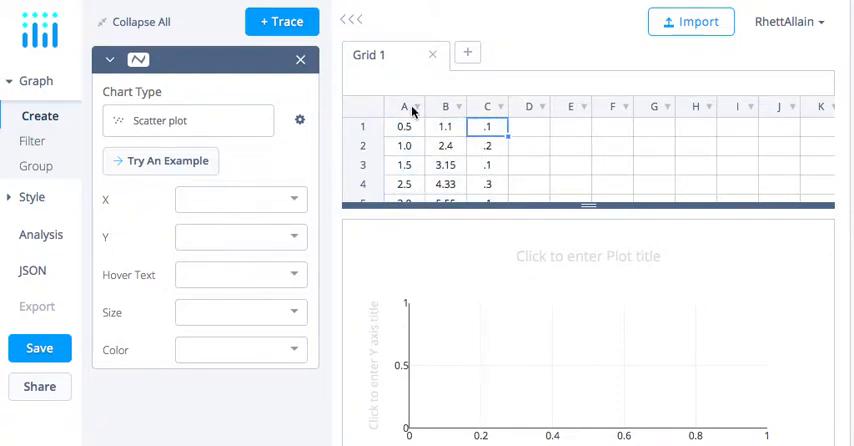
- Rename column A's header to t [s]
left_click(414, 106)
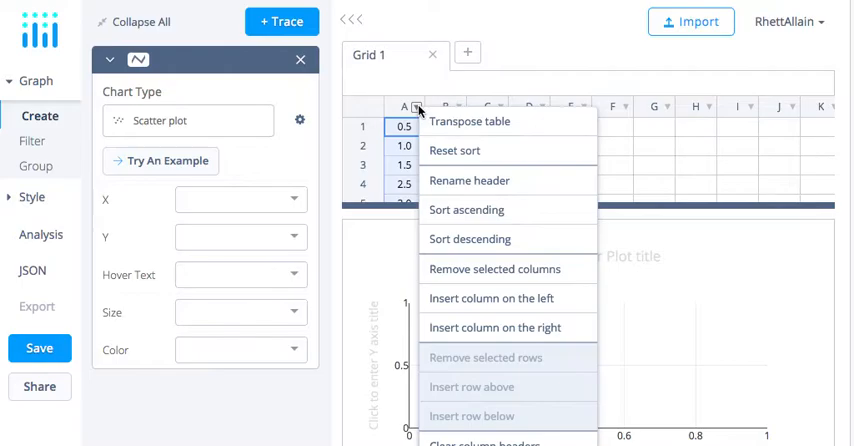
left_click(470, 180)
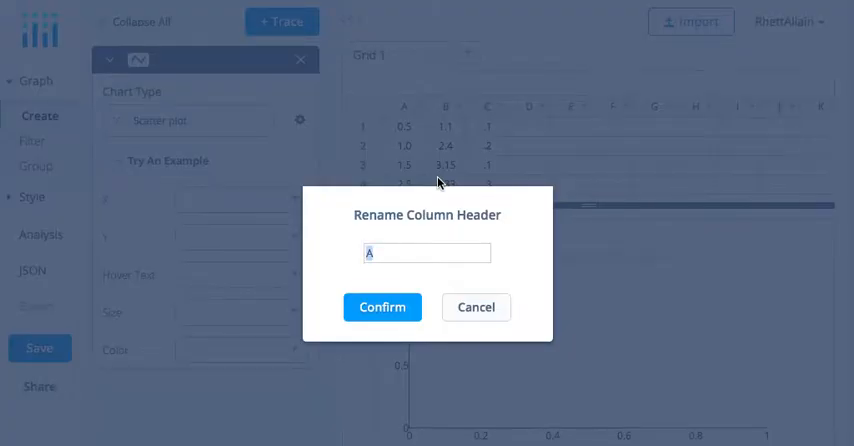
type("t [s")
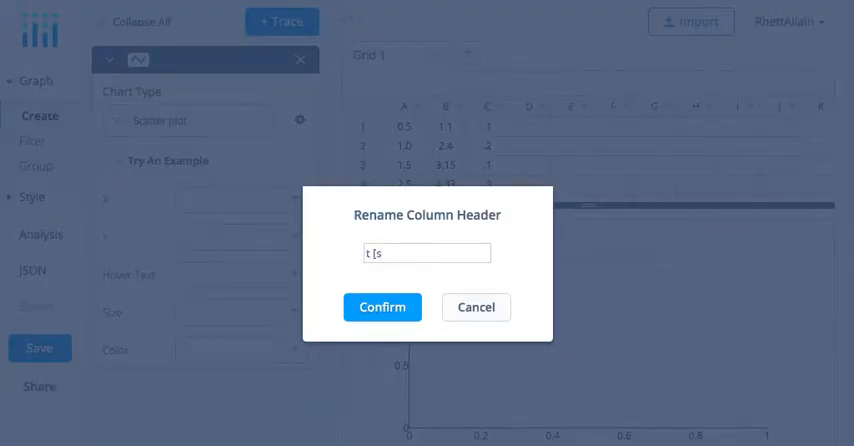
type("]")
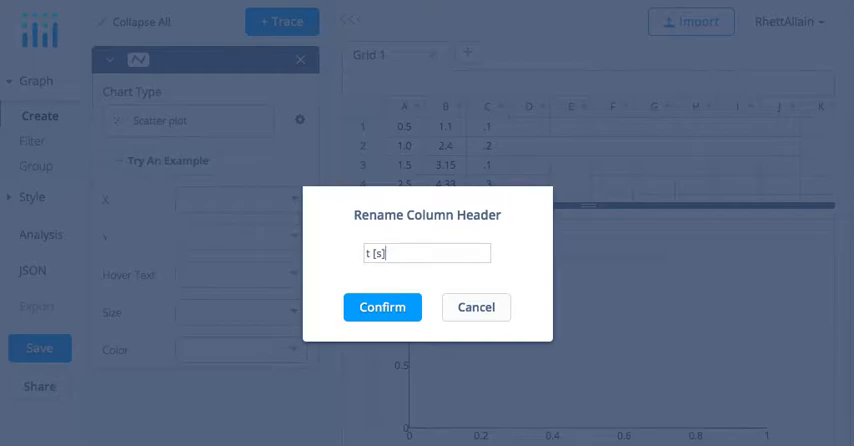
left_click(382, 308)
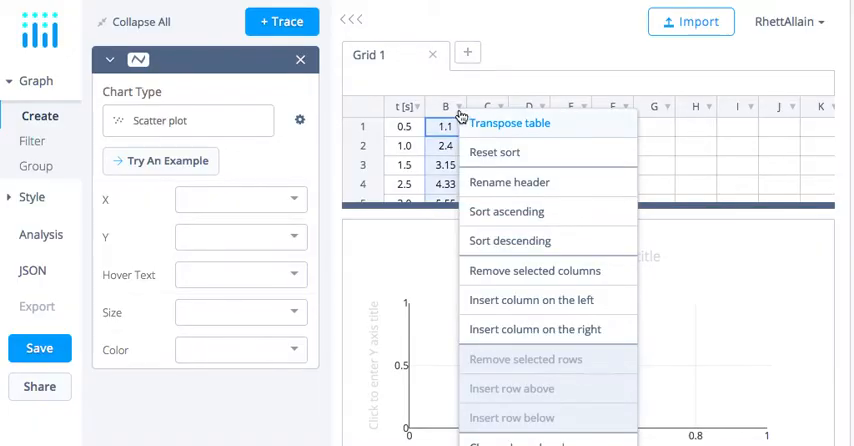
- Rename column B's header to x [m]
left_click(510, 182)
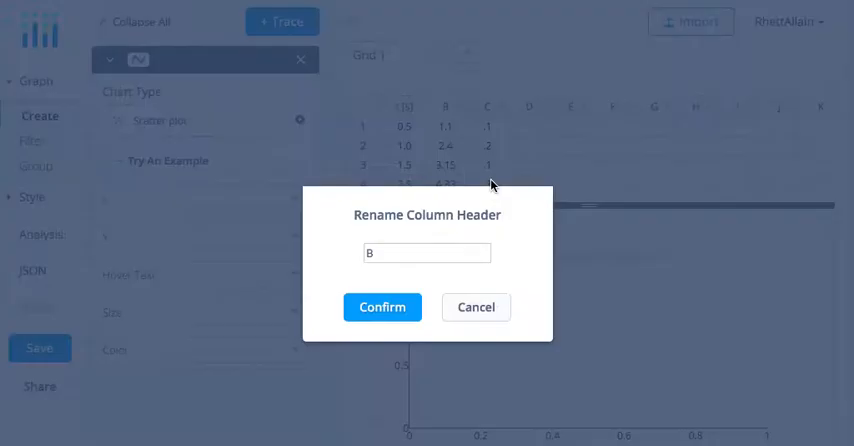
type("x t")
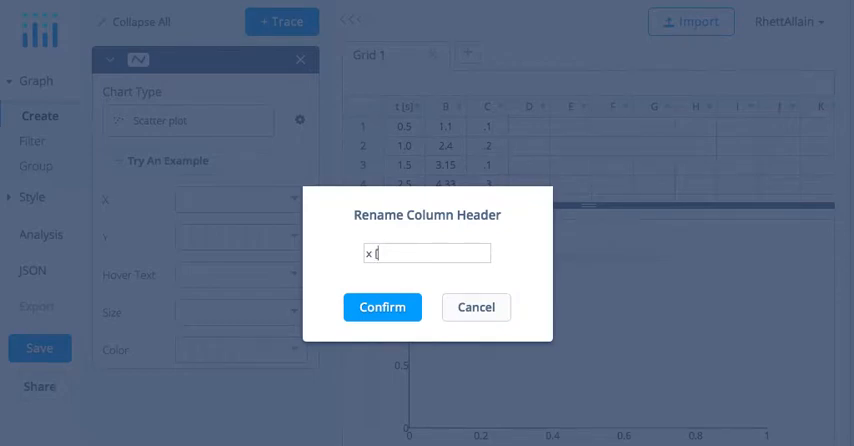
left_click(382, 308)
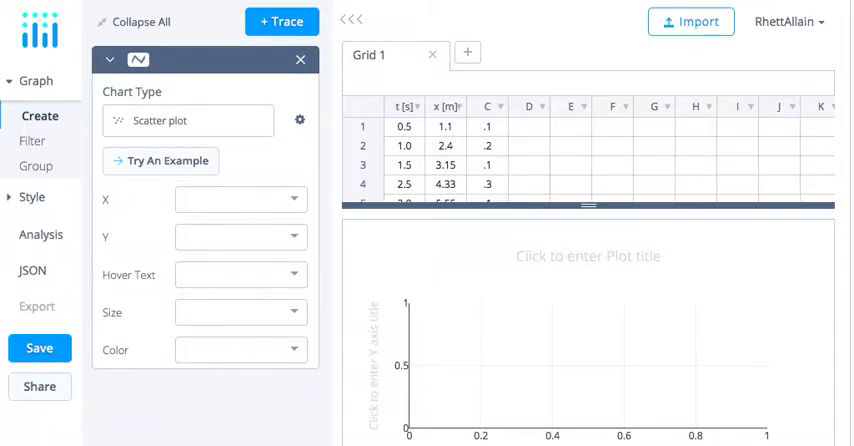
mouse_move(420, 108)
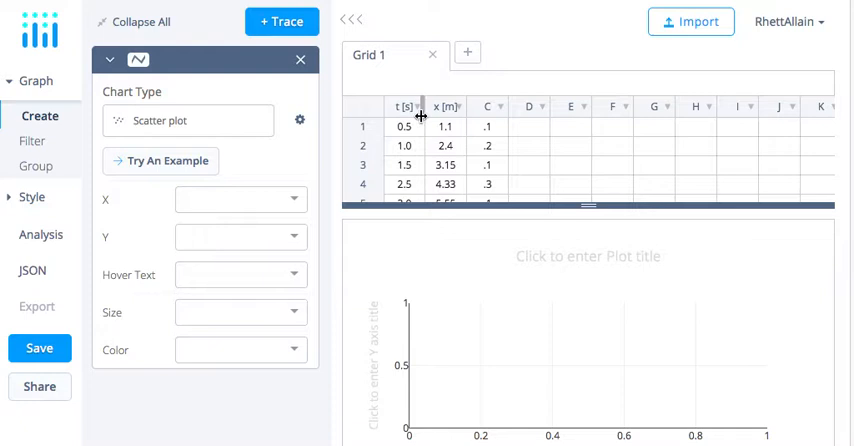
mouse_move(466, 128)
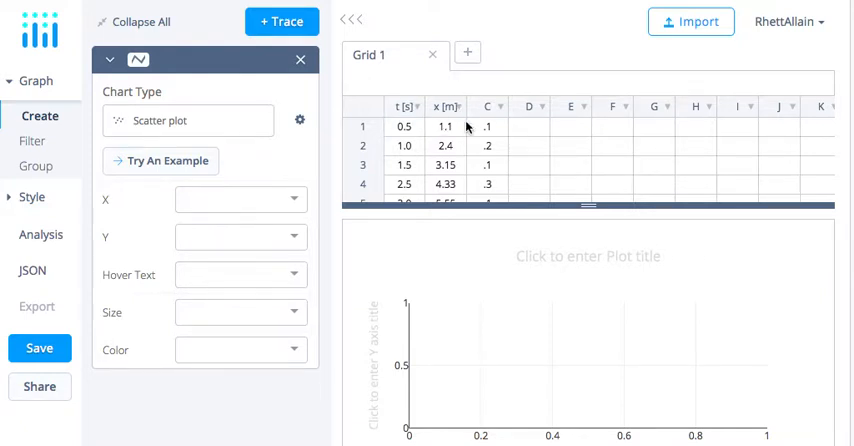
mouse_move(440, 148)
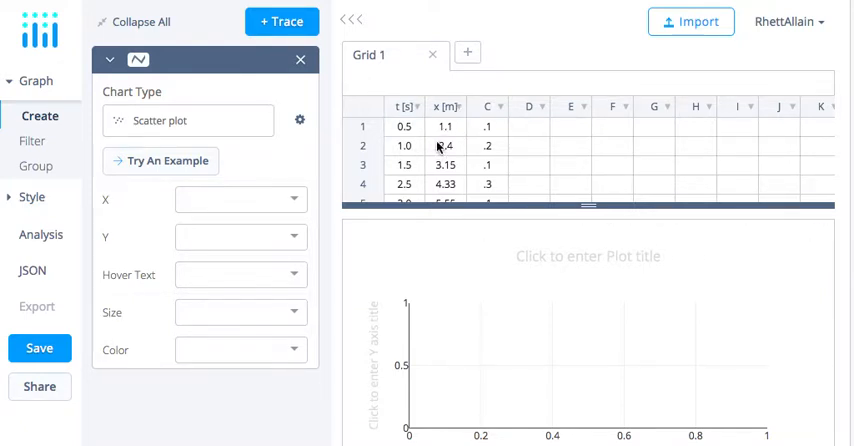
mouse_move(160, 110)
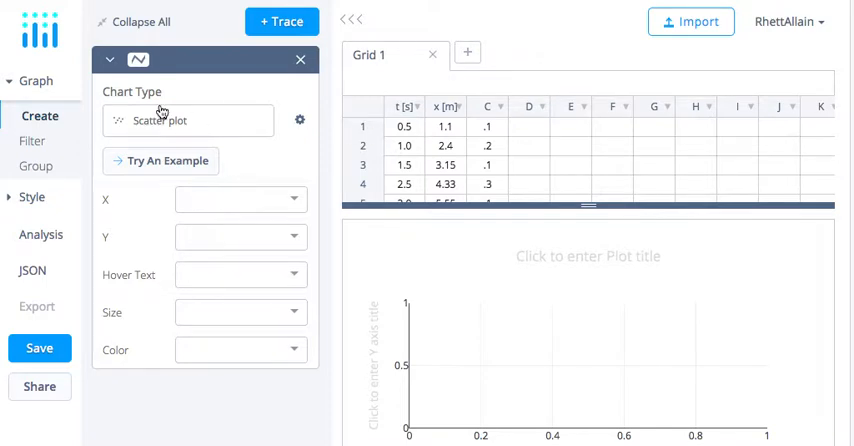
- Make the chart a scatter plot with t [s] on X and x [m] on Y
left_click(184, 120)
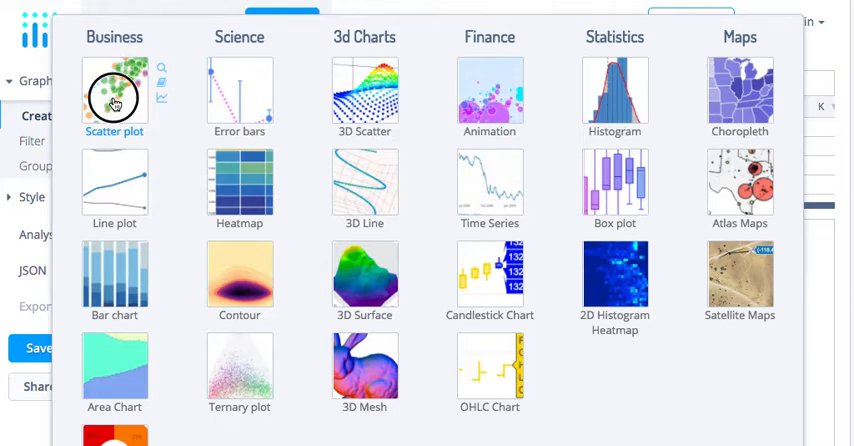
left_click(114, 90)
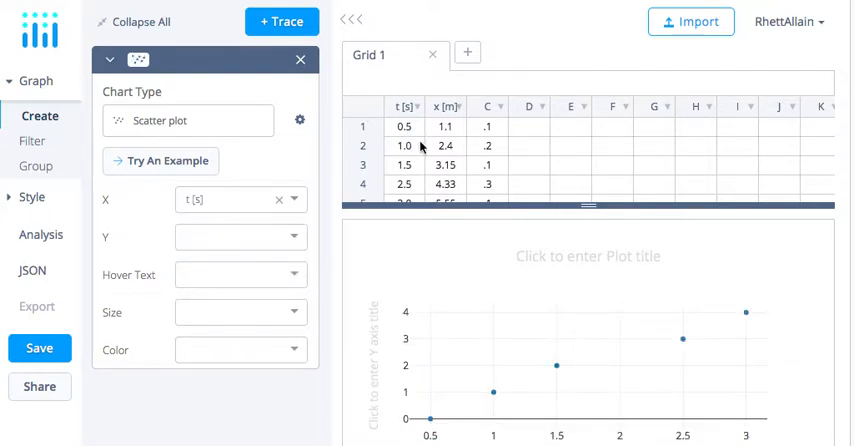
mouse_move(206, 244)
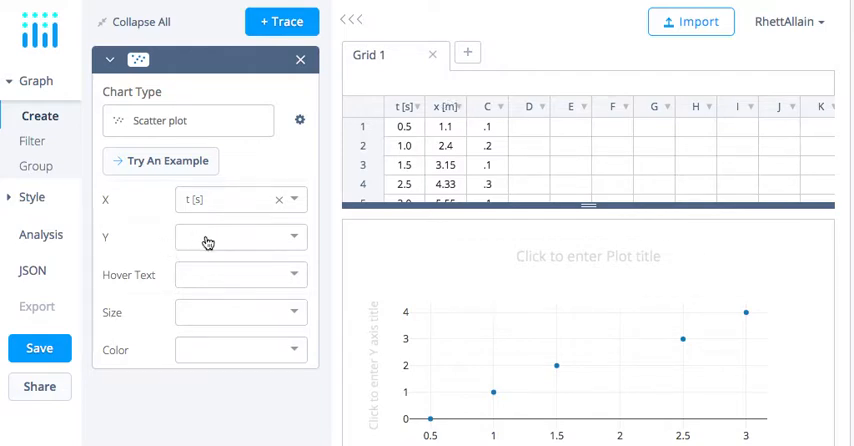
left_click(230, 236)
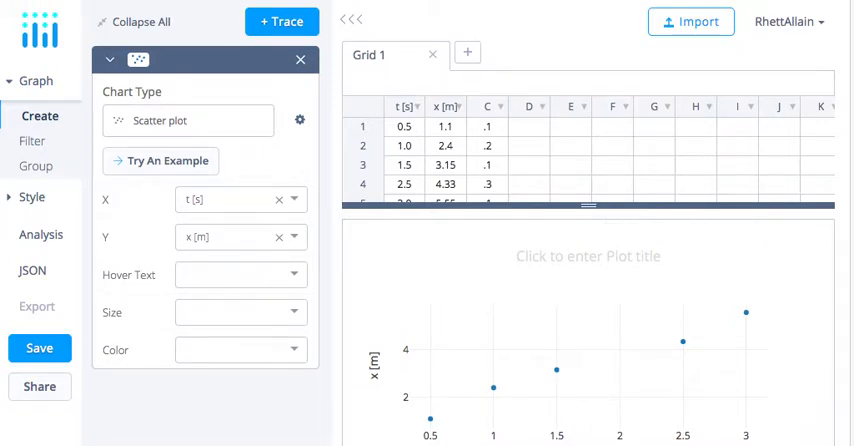
scroll("down", 3)
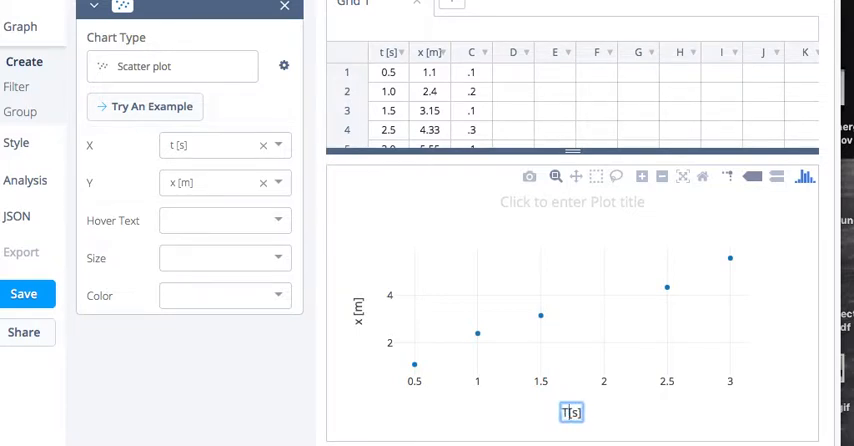
- Title the x-axis Time [s] and the chart Position vs. Time
type("Time [s]")
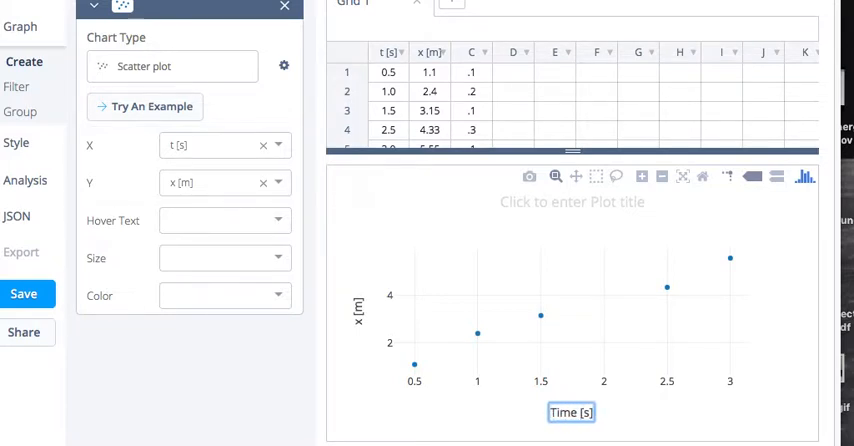
left_click(572, 200)
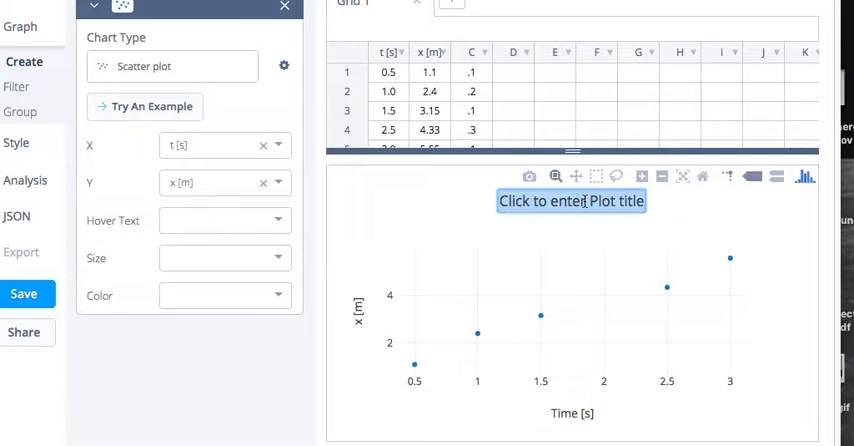
type("Positi")
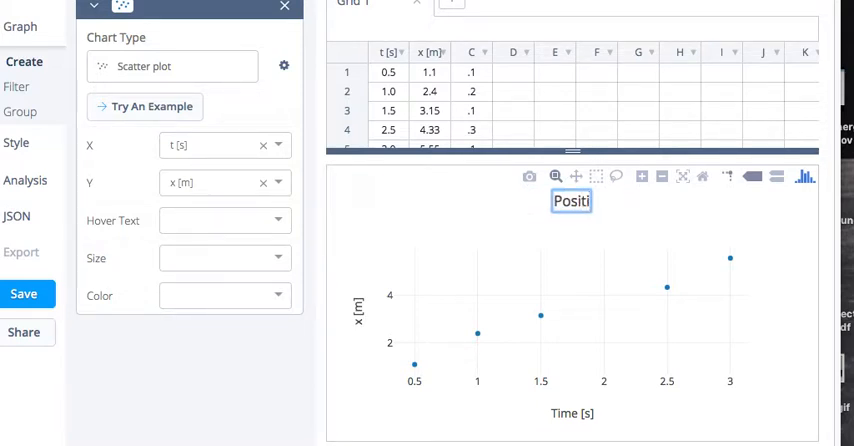
type("Position vs. Time")
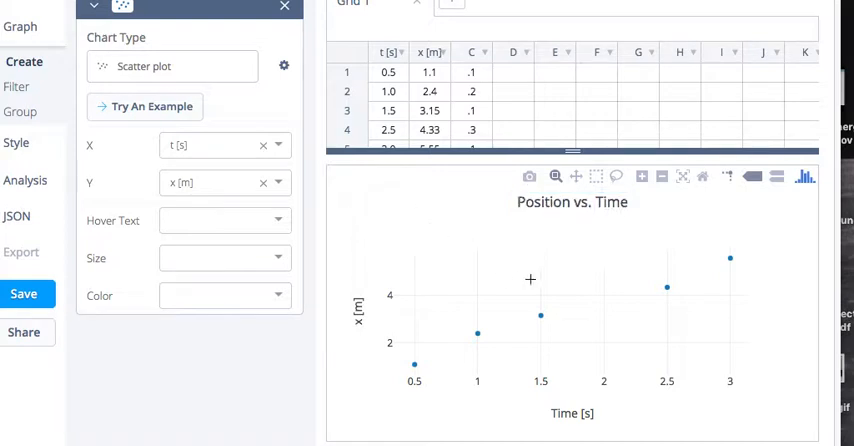
mouse_move(616, 272)
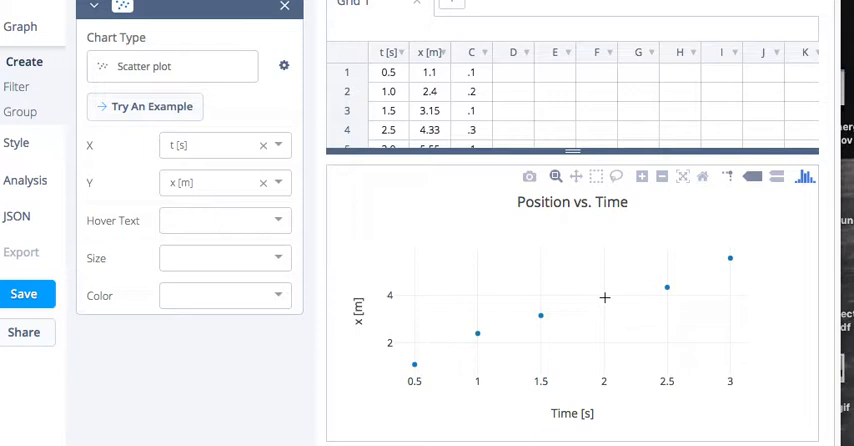
mouse_move(584, 276)
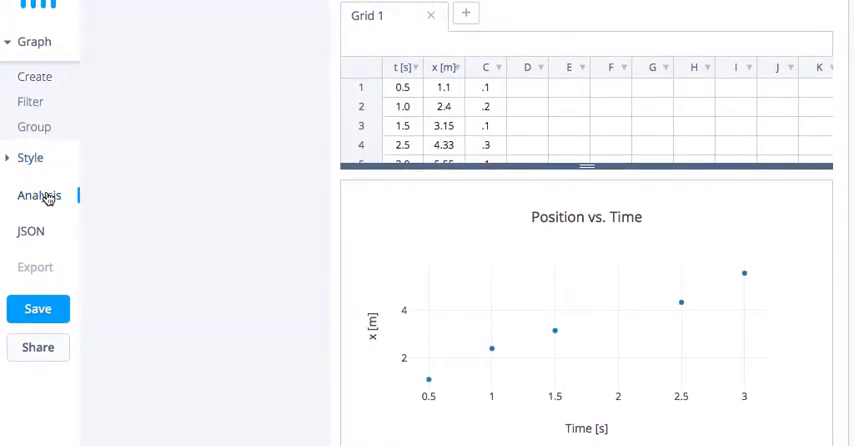
mouse_move(252, 6)
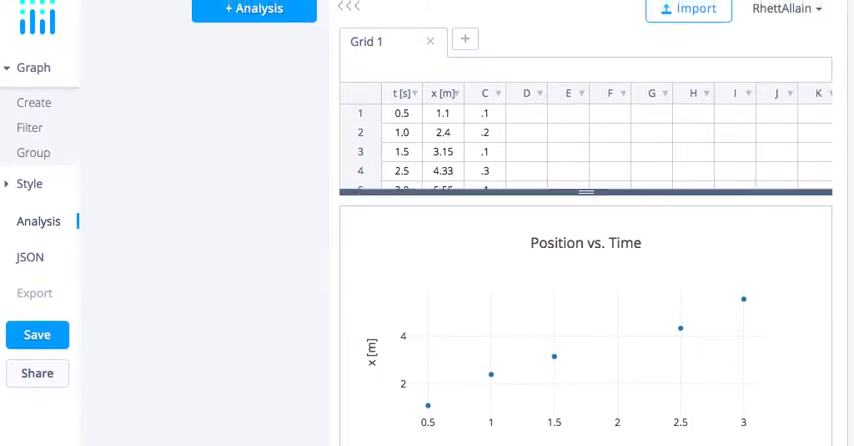
- Add a linear curve-fitting analysis targeting the x [m] trace and run it
left_click(252, 12)
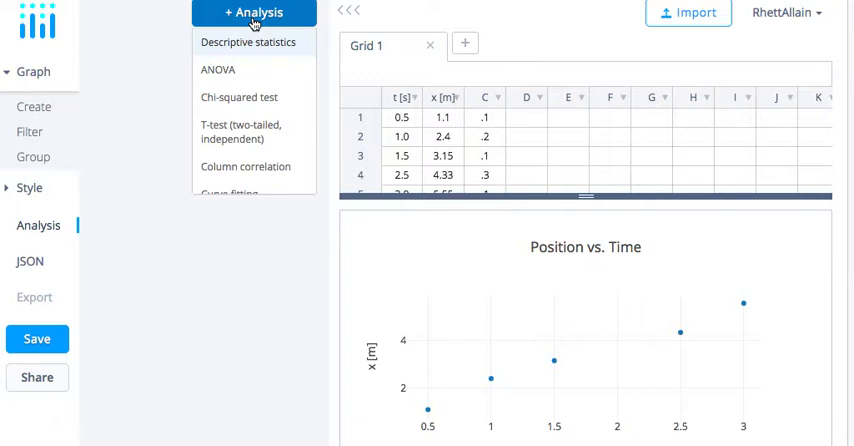
mouse_move(246, 132)
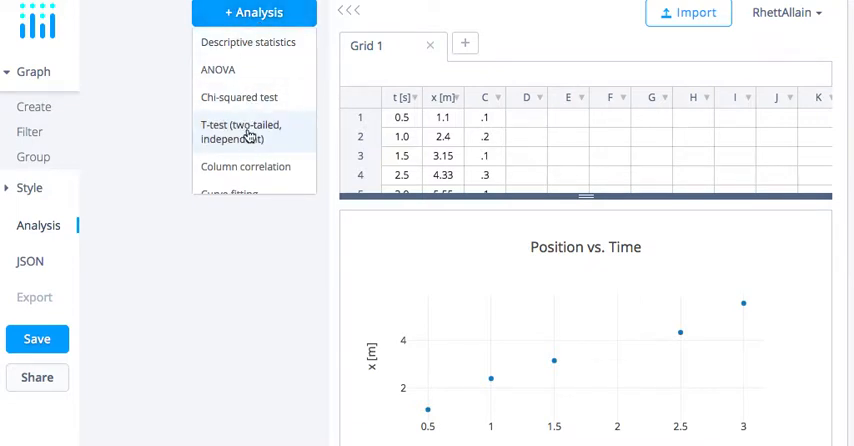
left_click(232, 192)
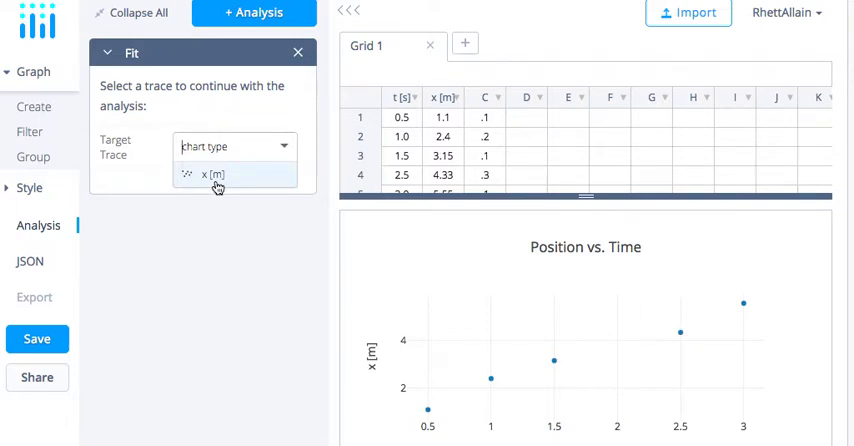
left_click(214, 174)
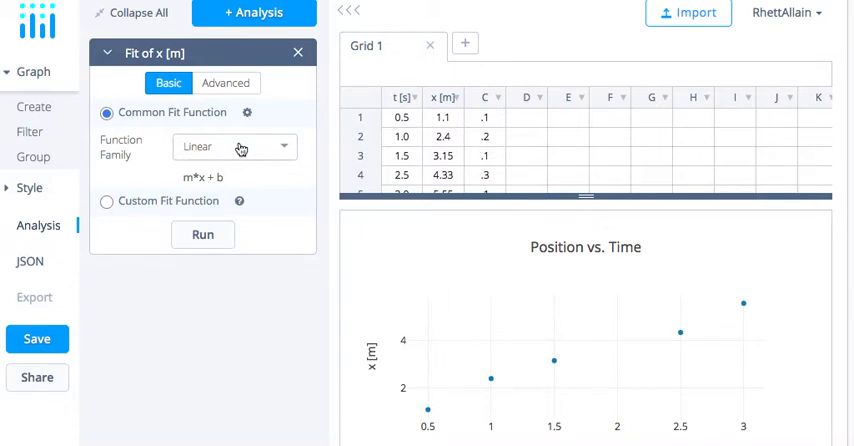
mouse_move(250, 152)
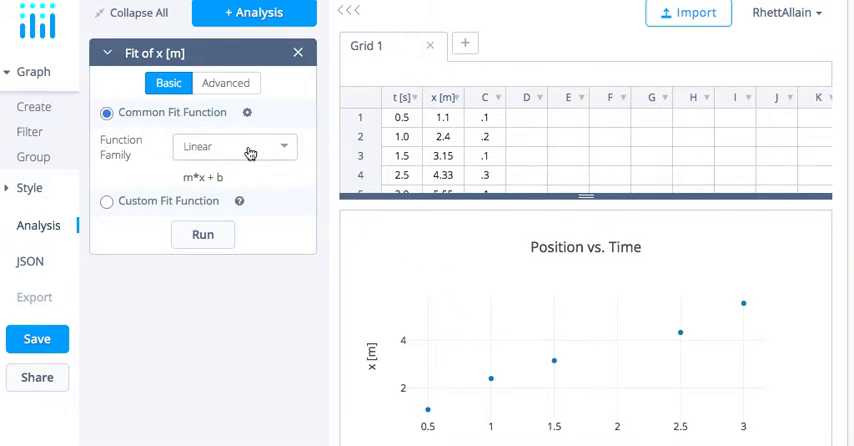
left_click(202, 234)
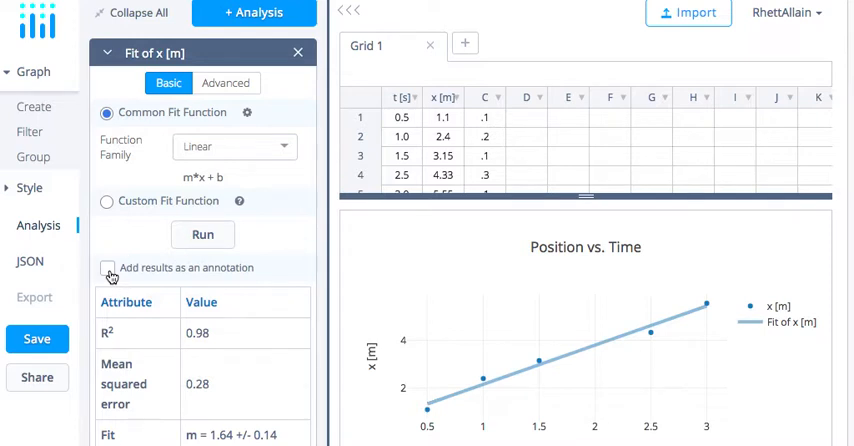
- Add the fit results (R² = 0.9796, 1.64·x + 0.52) as an annotation on the plot
left_click(108, 268)
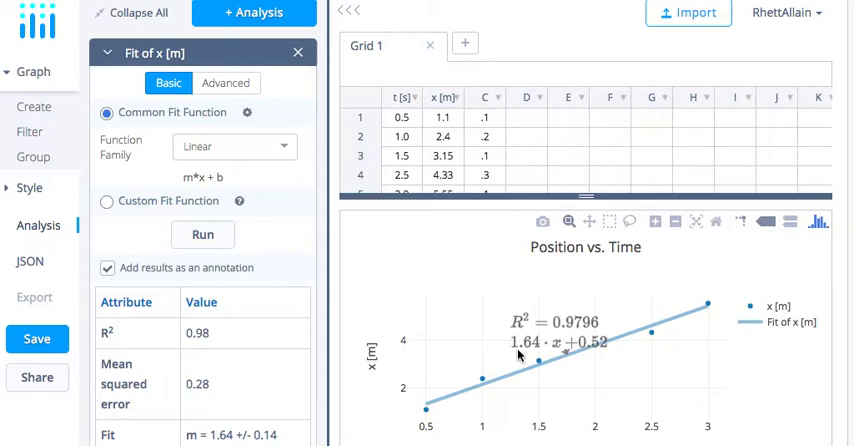
mouse_move(580, 352)
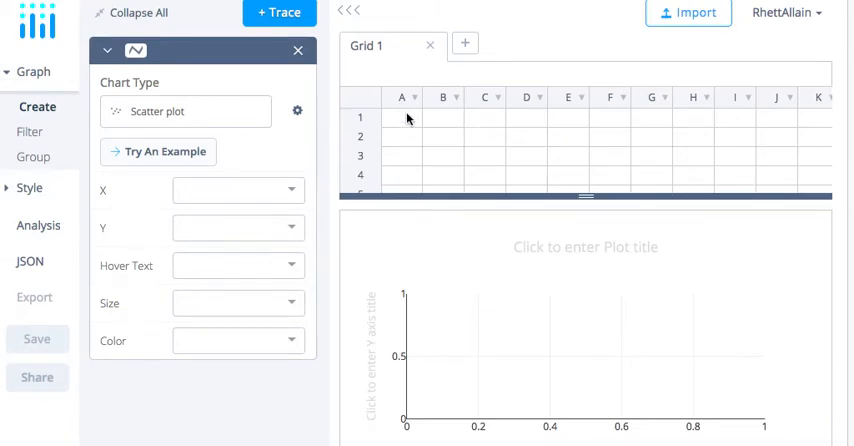
- Paste the time, position and uncertainty data into cell A1 of the new chart's grid
left_click(402, 118)
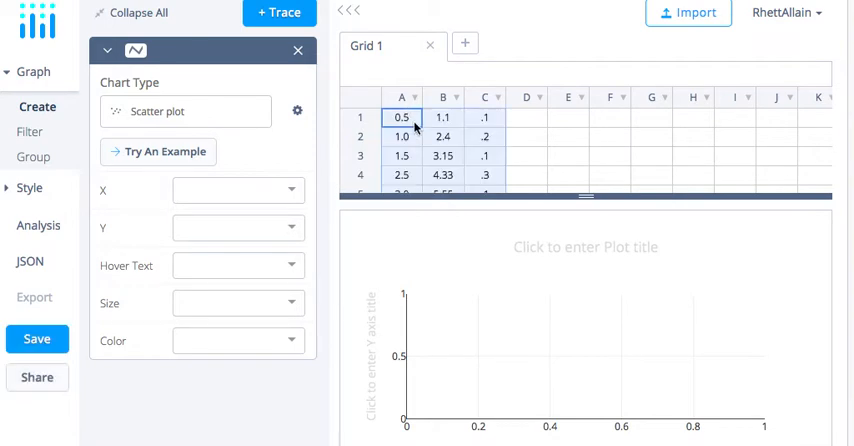
mouse_move(466, 110)
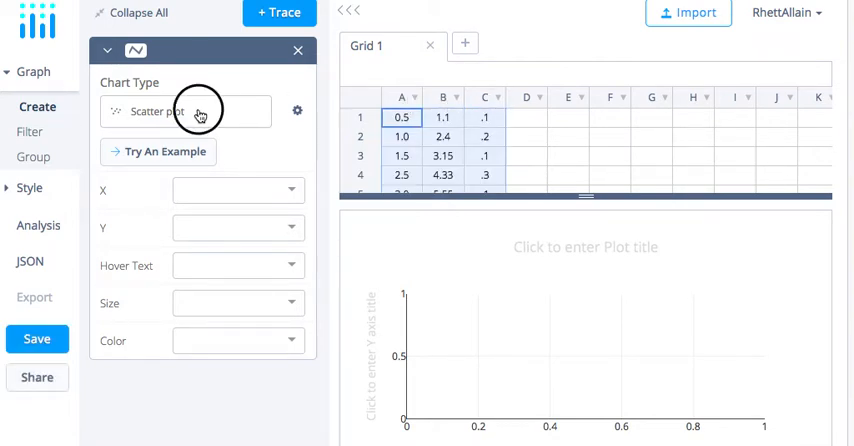
- Set chart type to Error bars with A as X, B as Y and C as vertical error bars
left_click(184, 110)
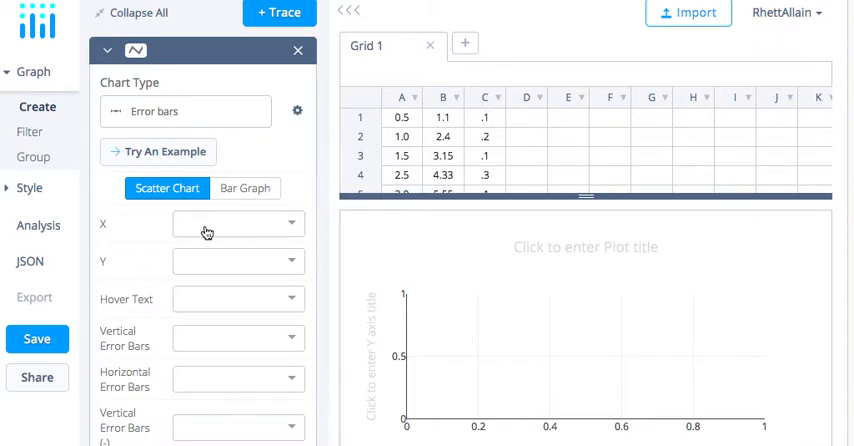
left_click(236, 224)
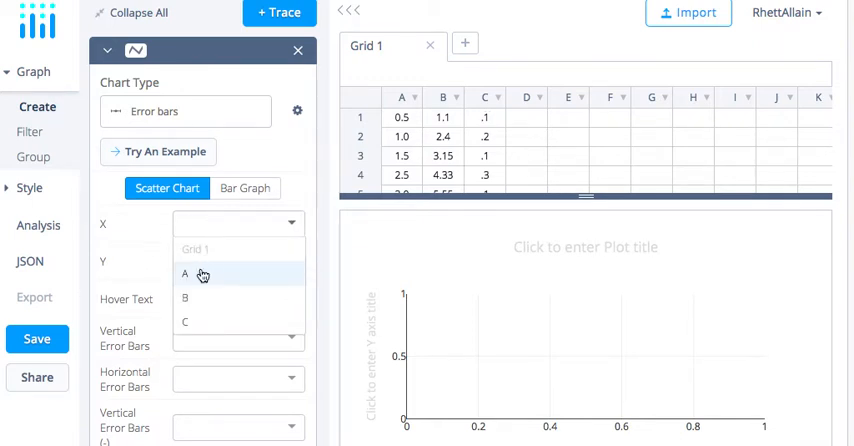
left_click(184, 274)
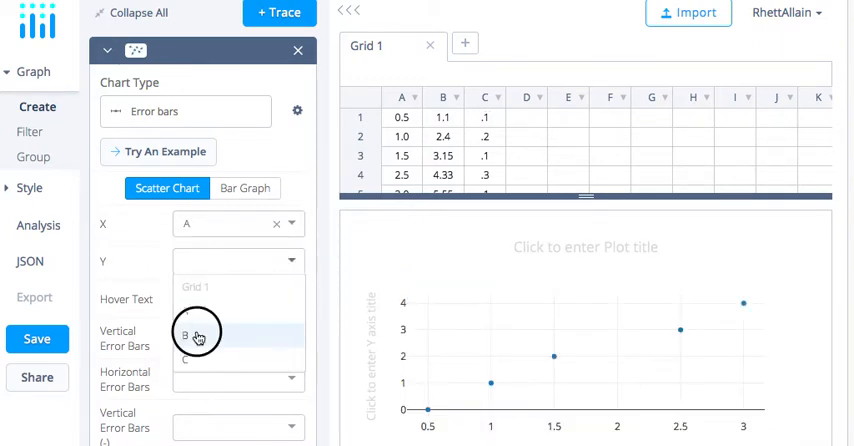
left_click(196, 332)
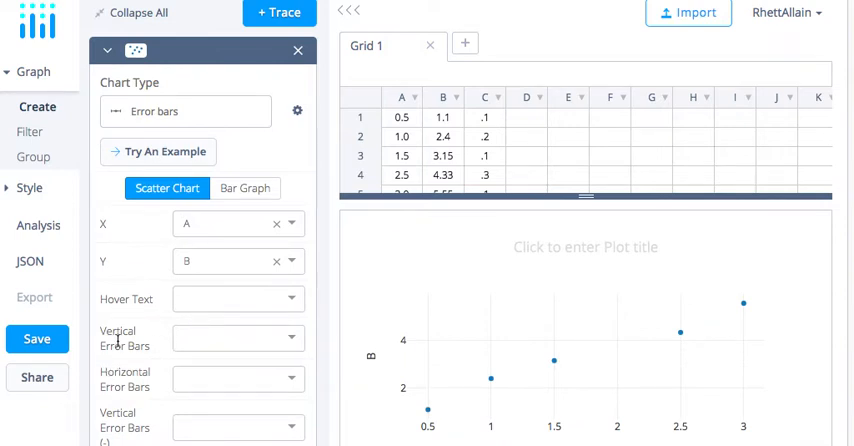
left_click(238, 336)
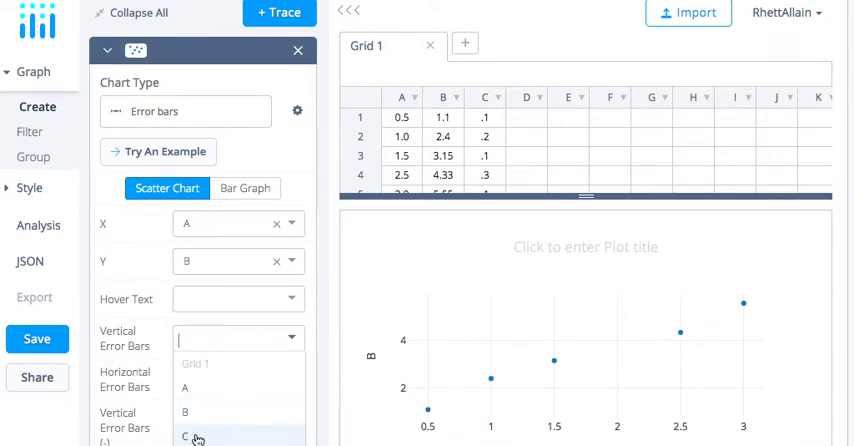
left_click(196, 432)
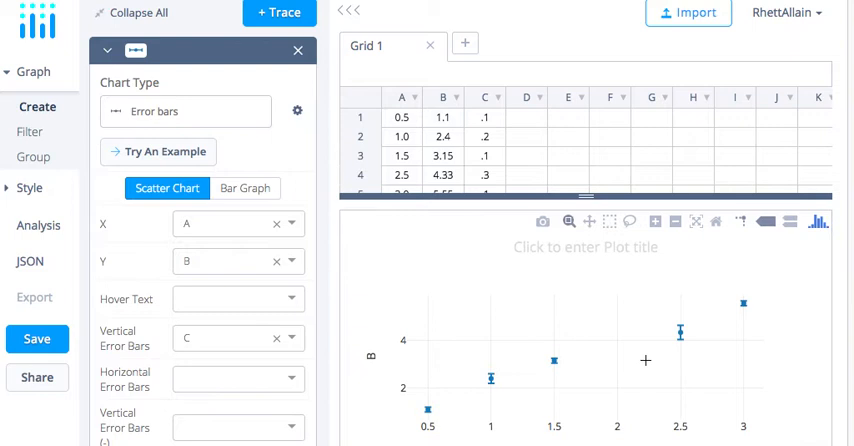
mouse_move(680, 332)
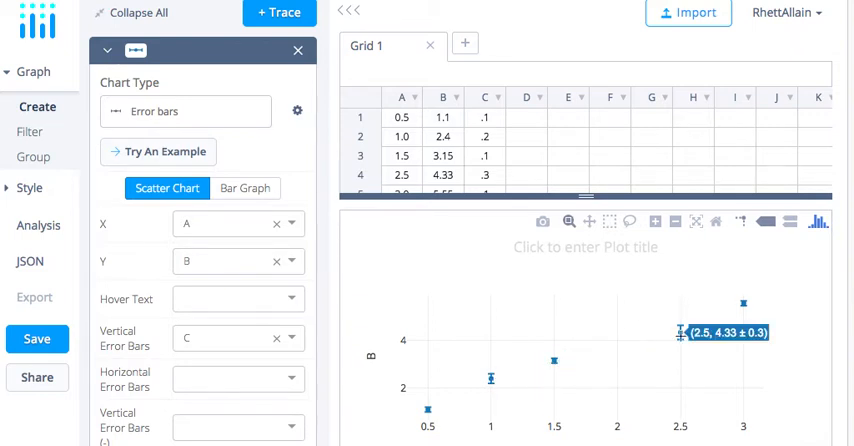
mouse_move(704, 330)
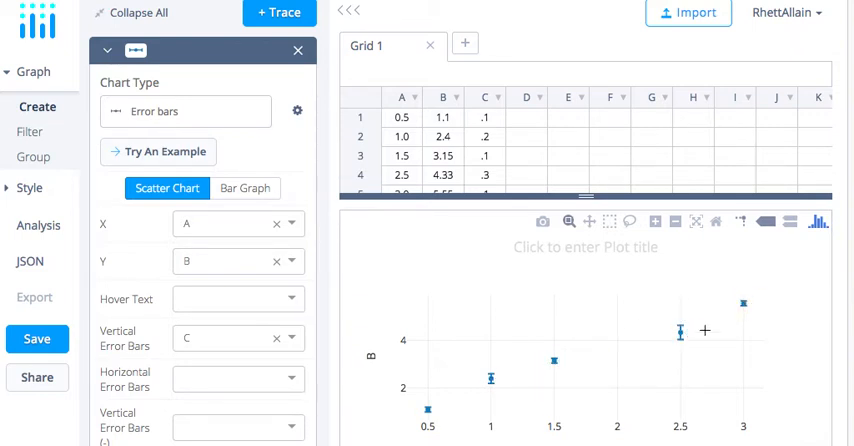
mouse_move(680, 332)
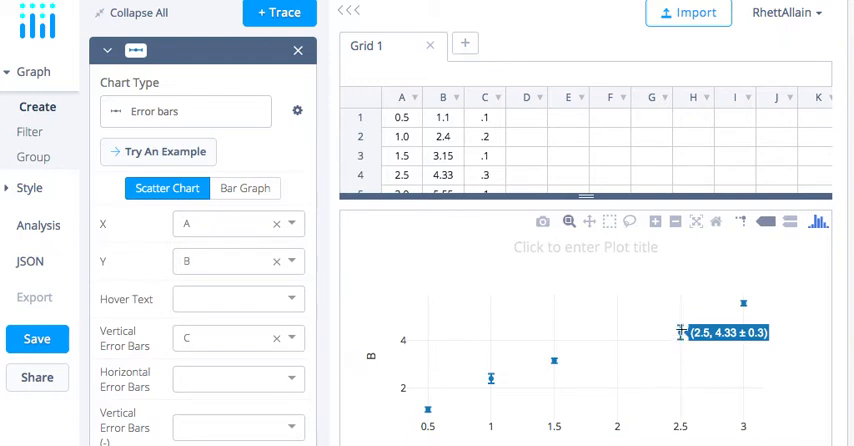
mouse_move(648, 332)
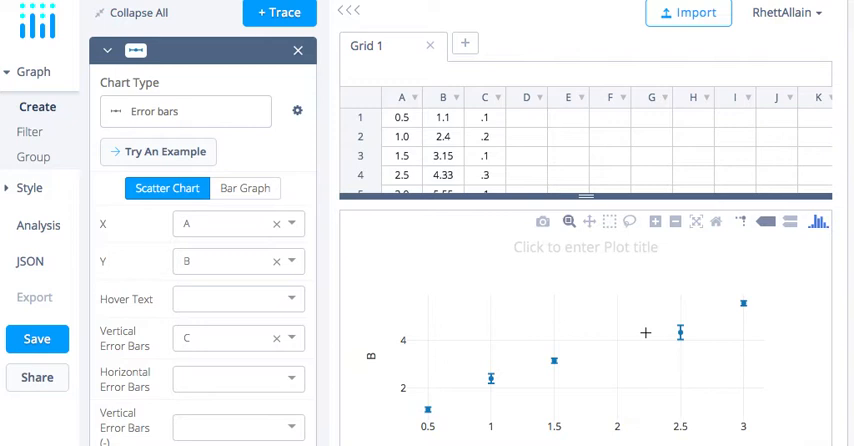
mouse_move(560, 372)
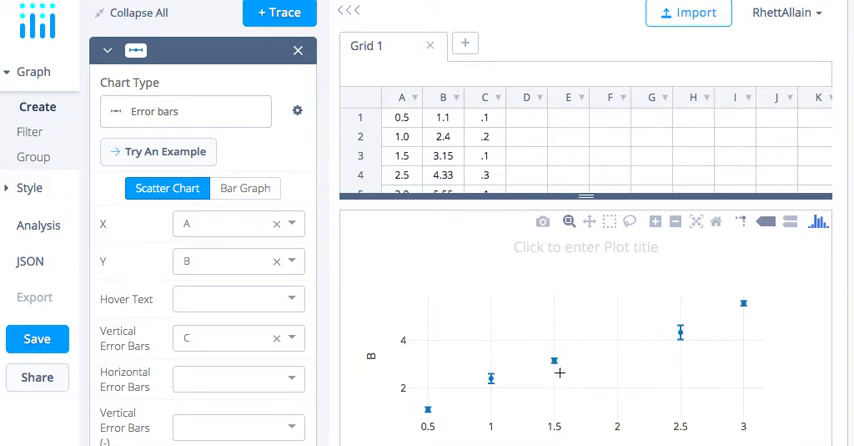
mouse_move(552, 362)
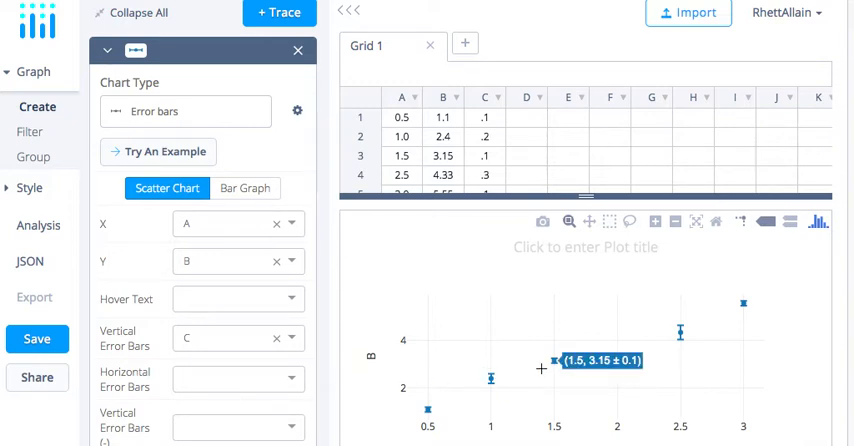
mouse_move(744, 292)
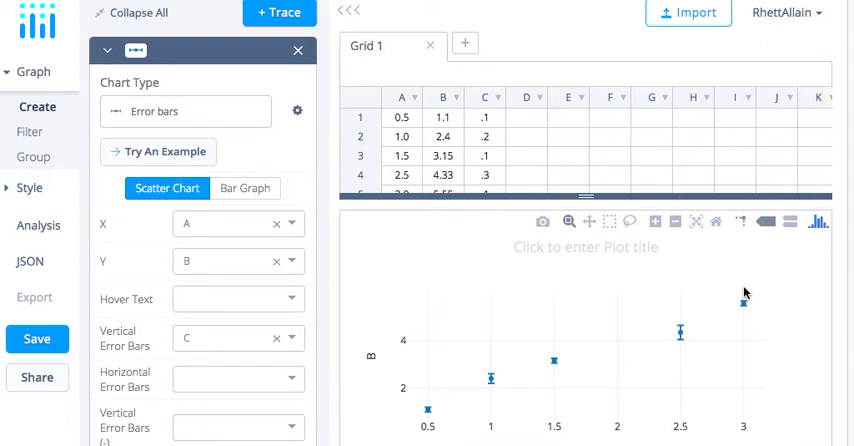
mouse_move(488, 378)
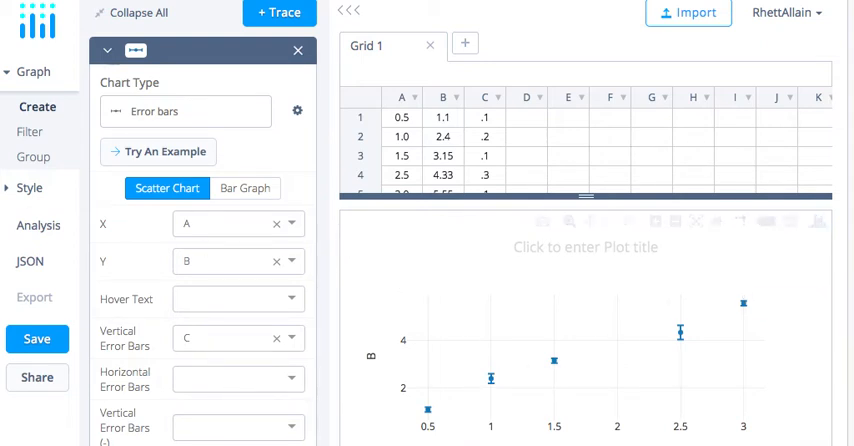
- Run a linear curve fit on trace B and annotate the results on the plot
left_click(38, 224)
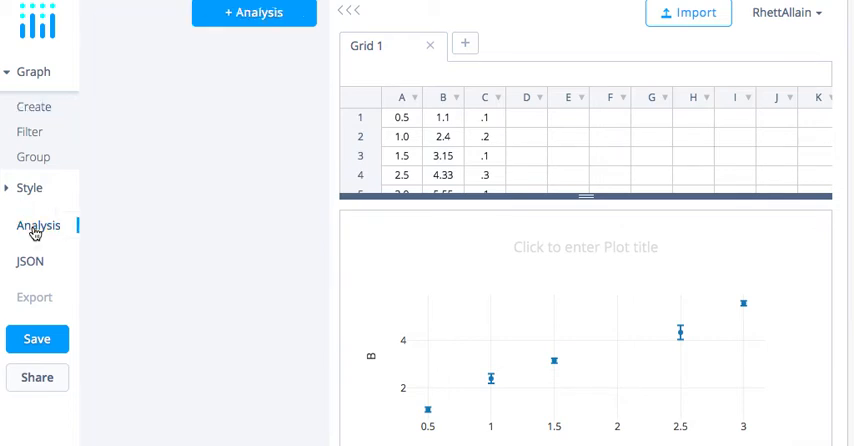
left_click(254, 12)
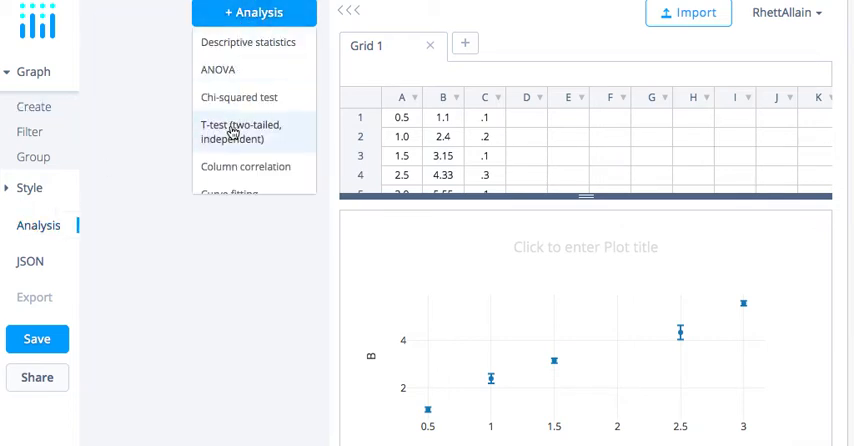
left_click(230, 196)
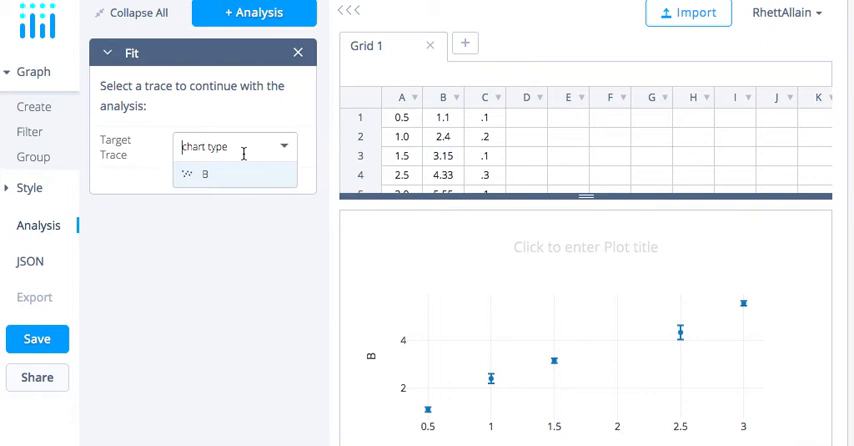
left_click(204, 174)
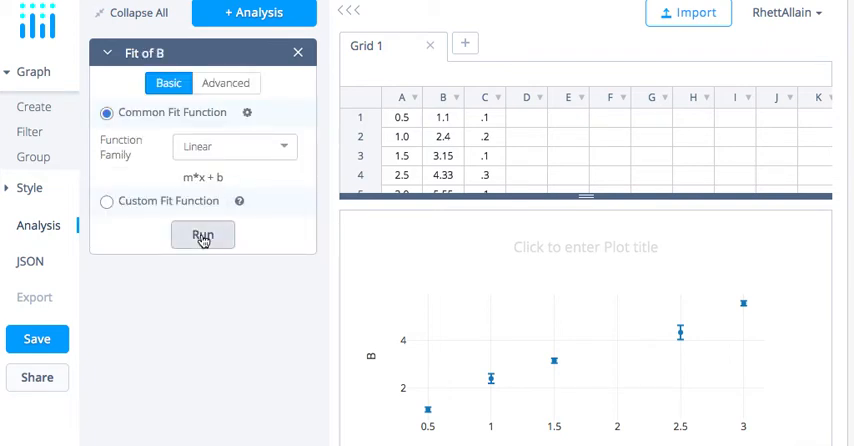
left_click(202, 234)
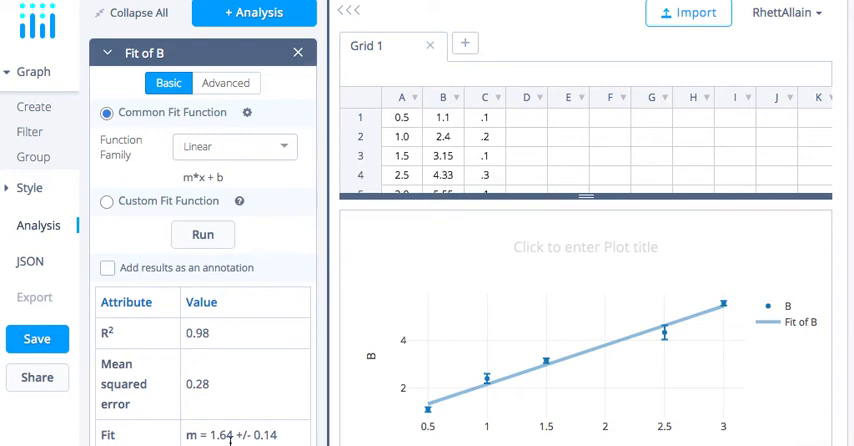
left_click(108, 270)
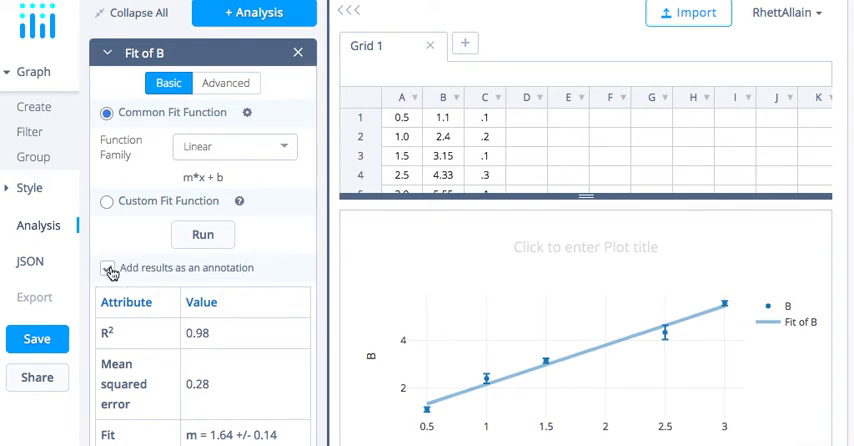
- Annotate the error-bar plot with the fit results, R² = 0.9796 and 1.64·x + 0.52
left_click(108, 268)
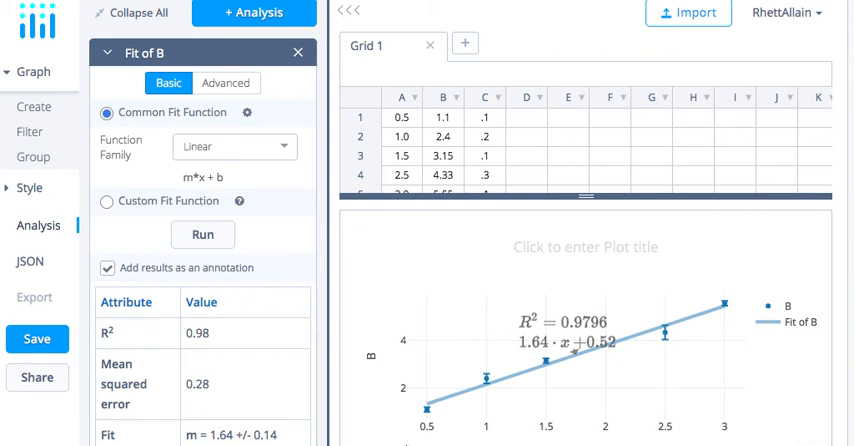
mouse_move(512, 364)
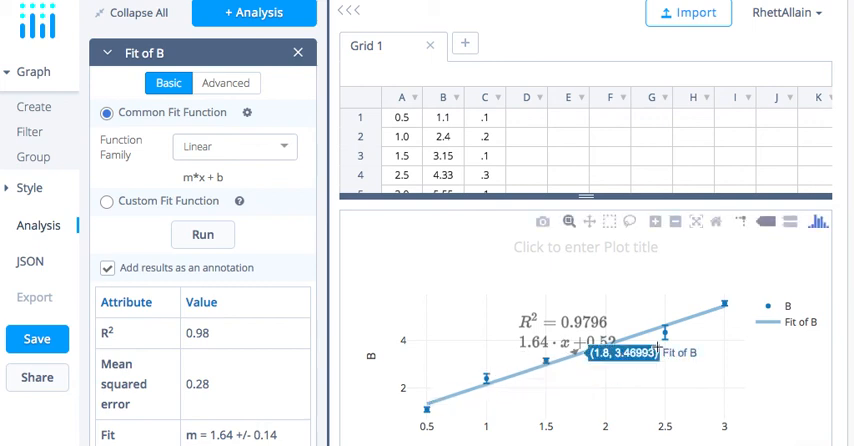
mouse_move(664, 328)
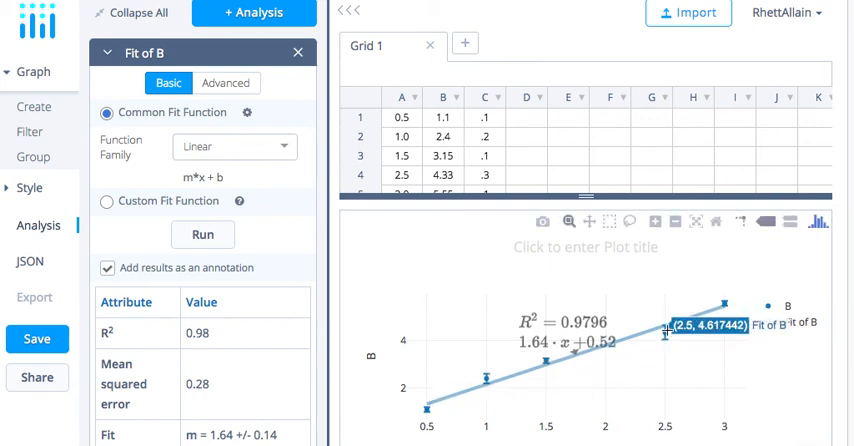